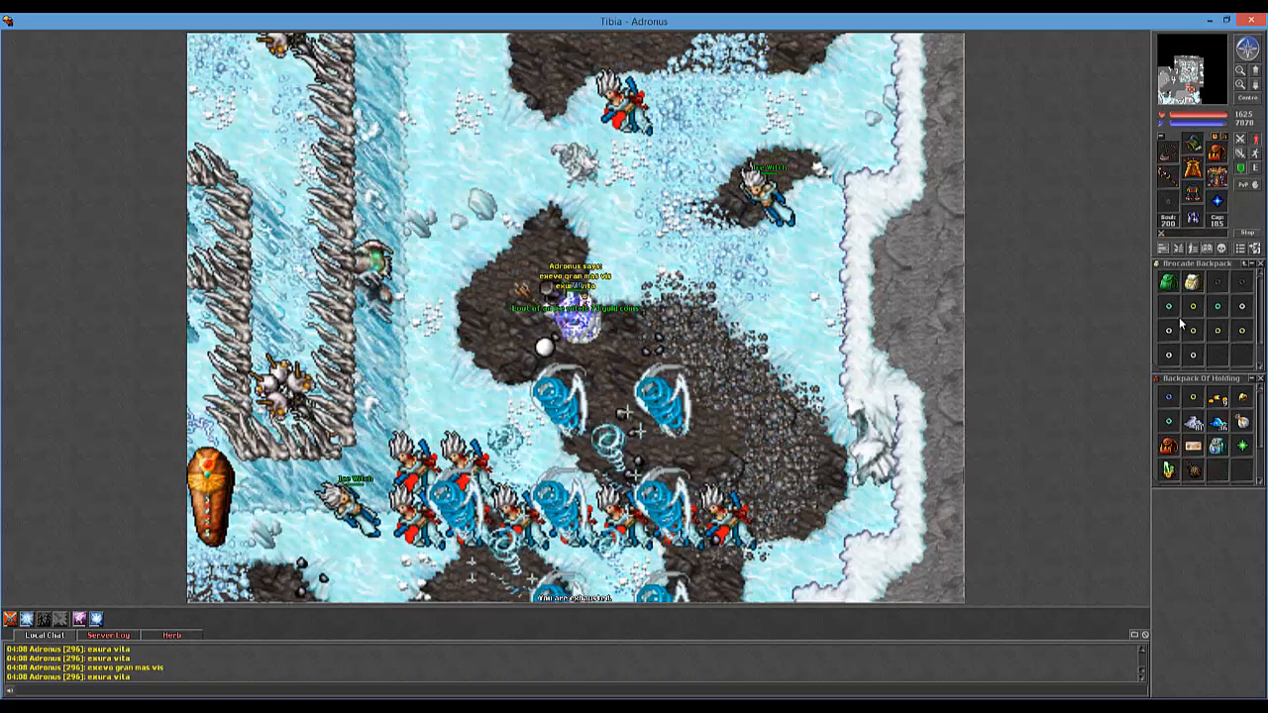
Attack a creature in the surrounding crowd inside the ice cave.
click(765, 248)
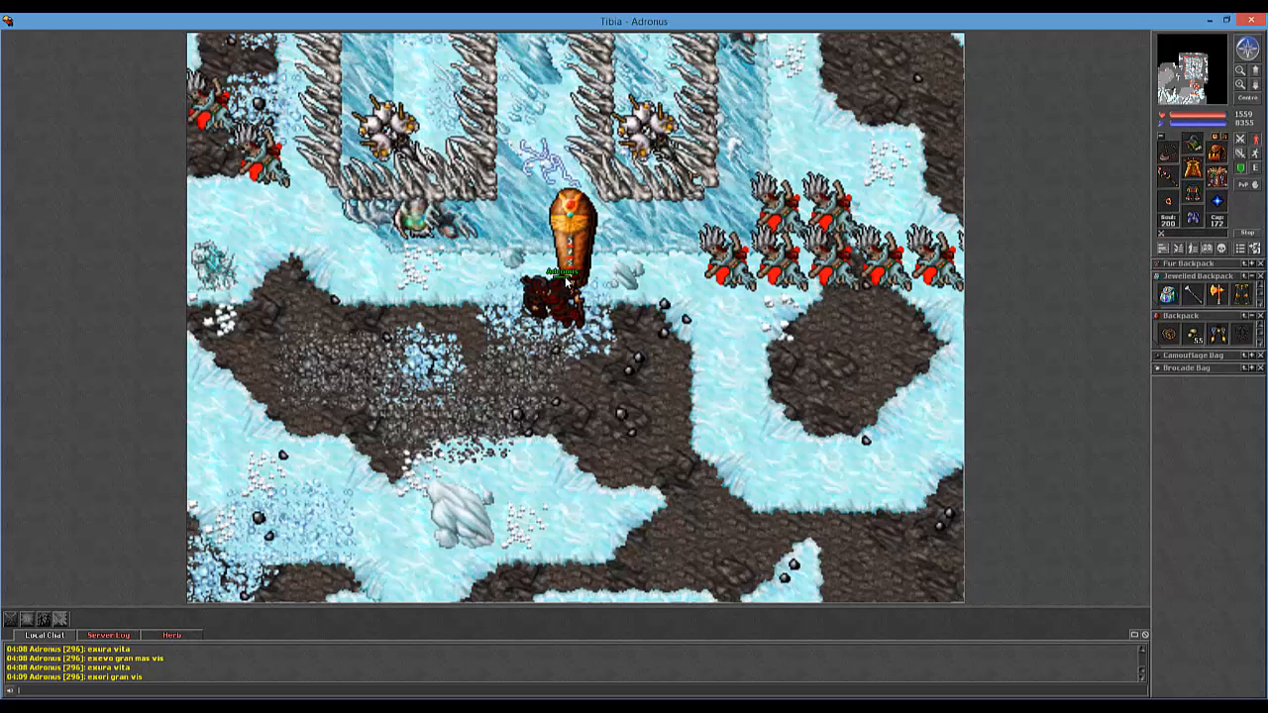
mouse_move(438, 283)
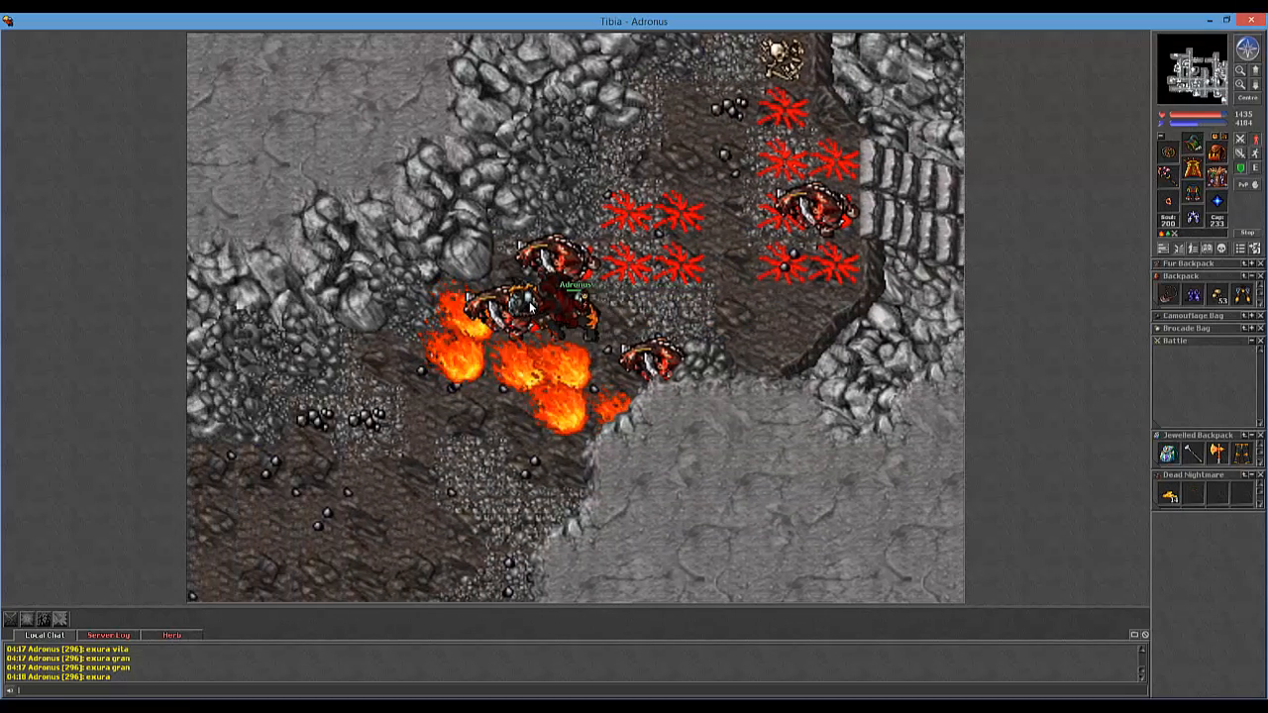
click(1169, 452)
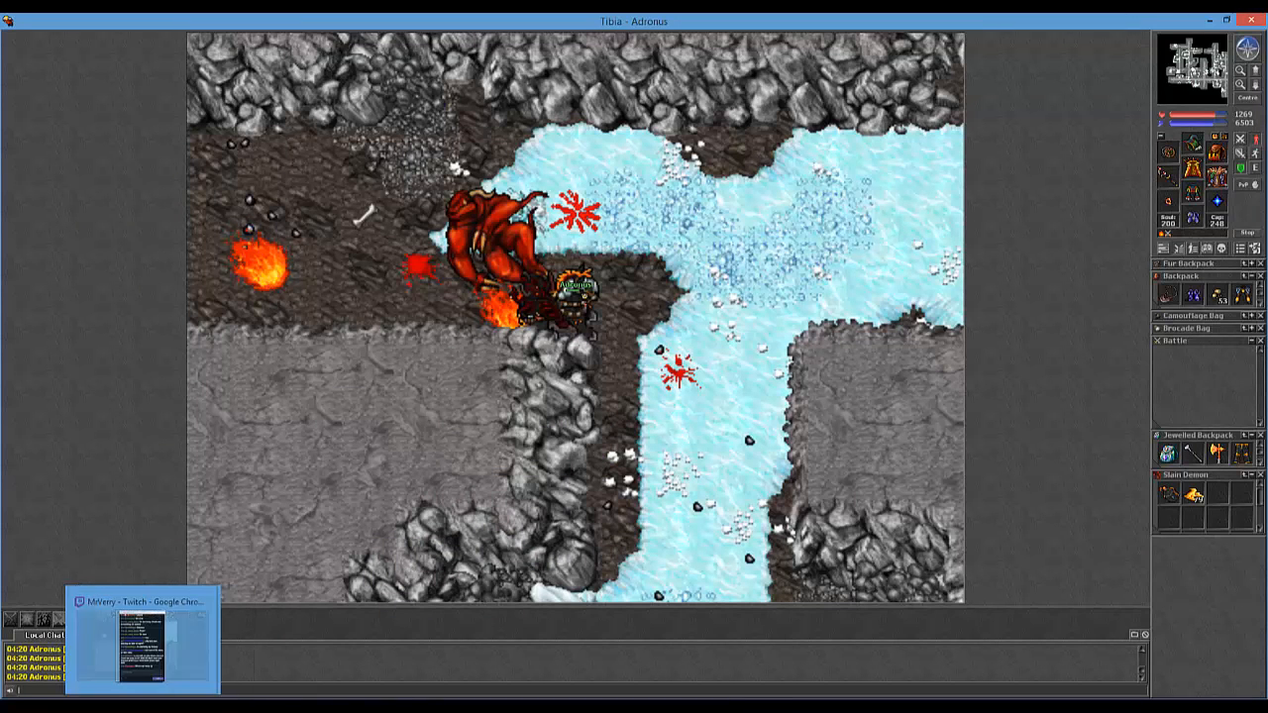
Focus the Twitch stream chat to greet the viewers.
click(140, 639)
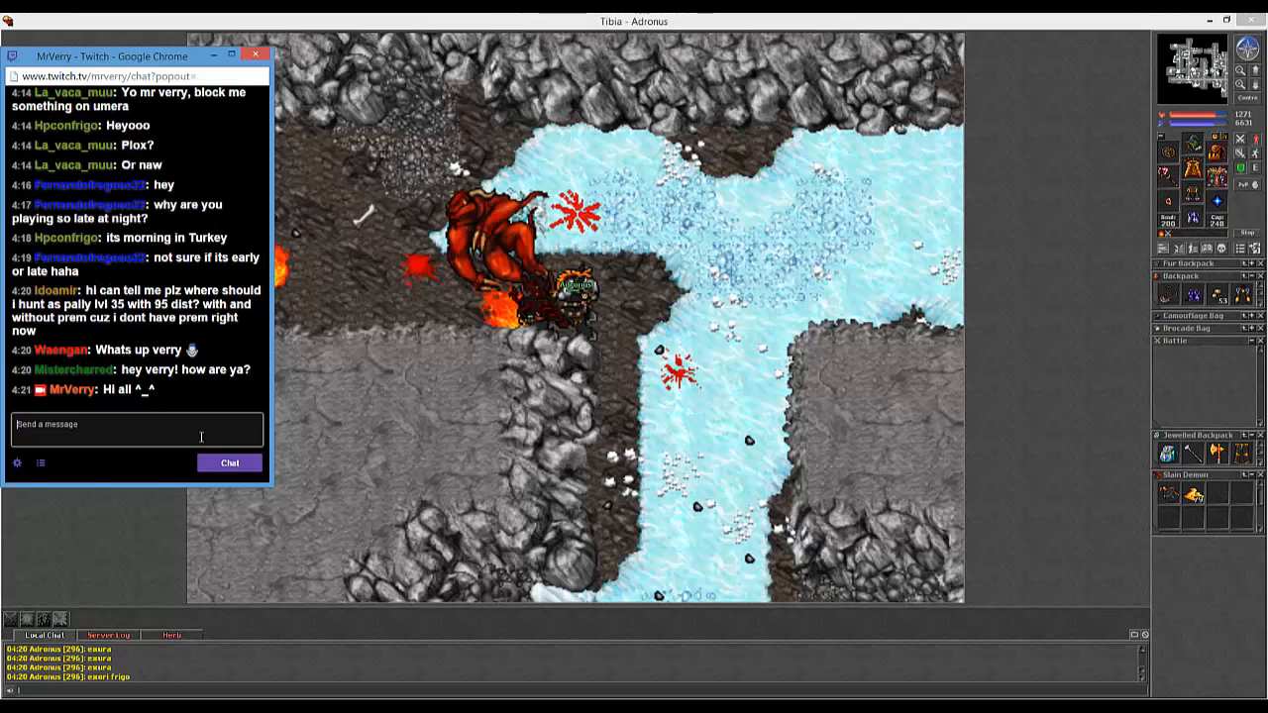
Begin a reply in the Twitch popout chat starting with 'just'.
click(41, 463)
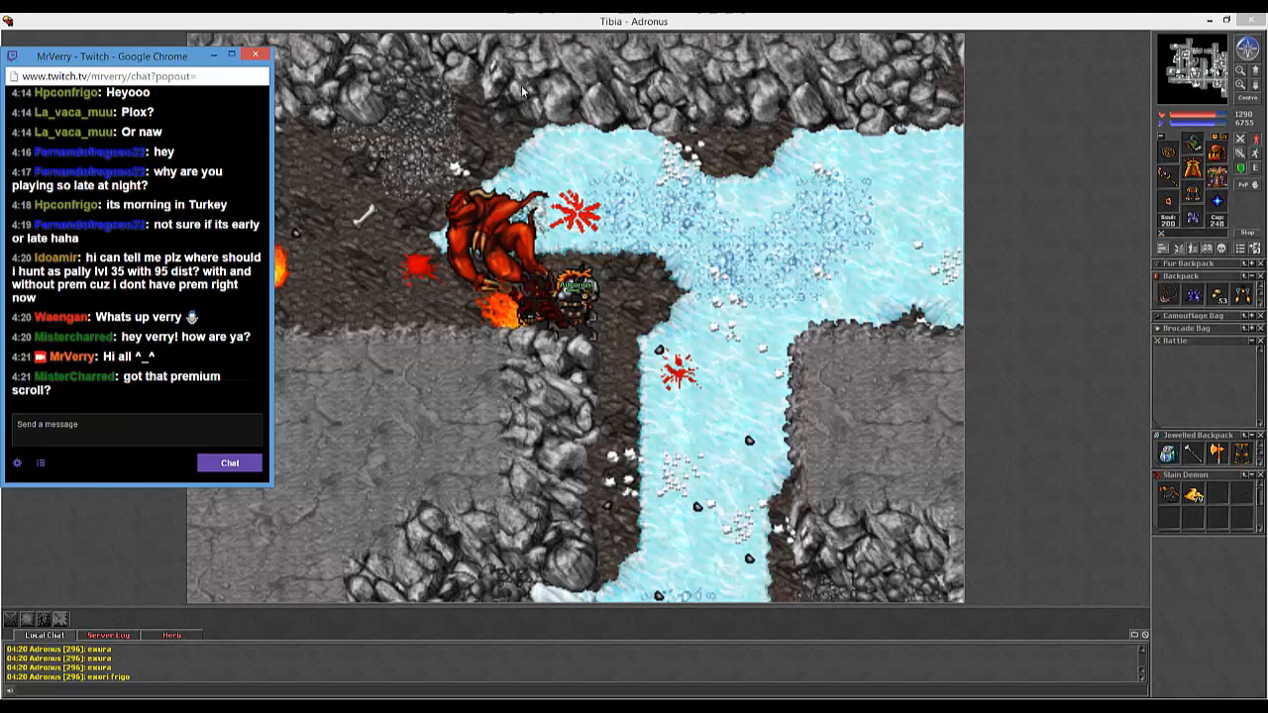
click(137, 430)
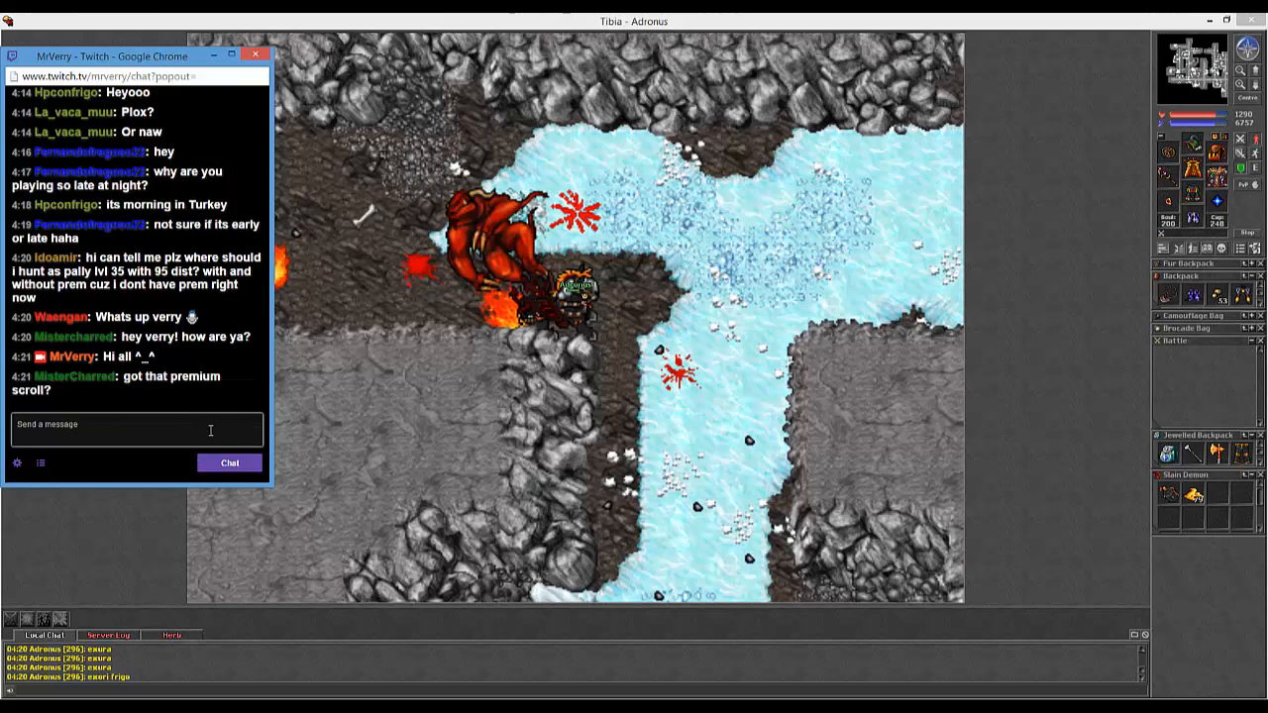
text(just)
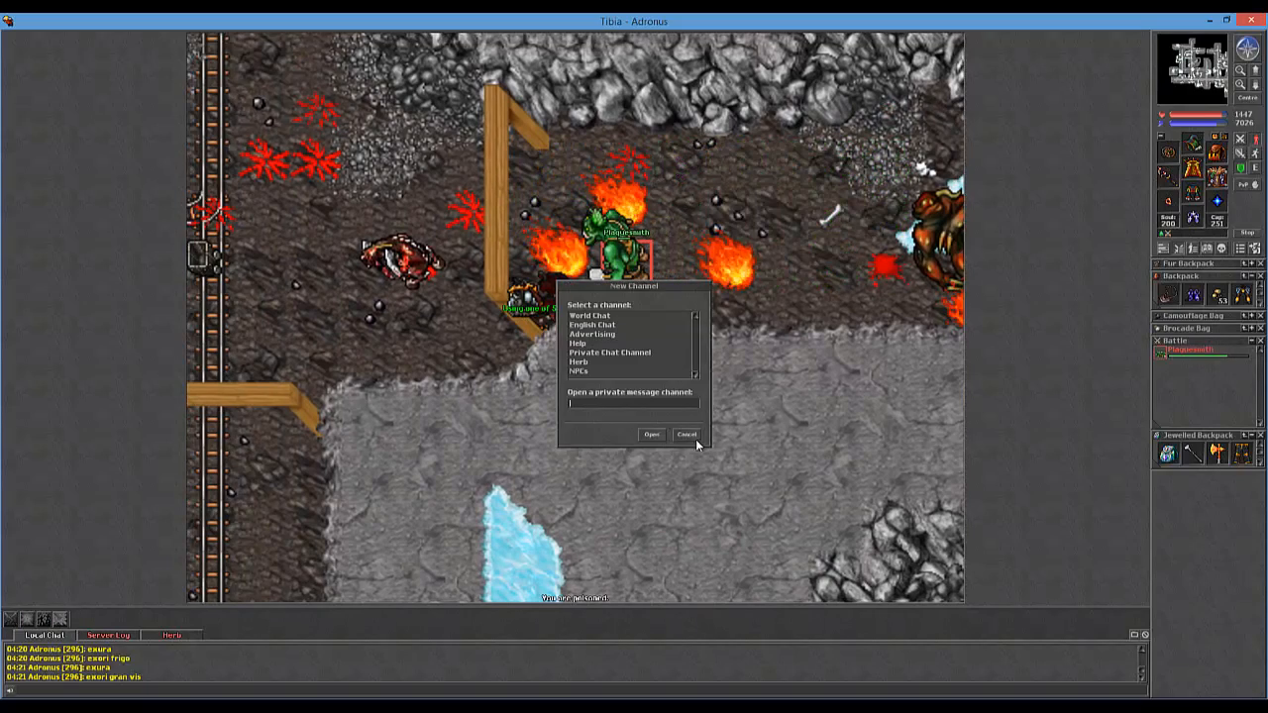
Cancel the New Channel dialog without opening any channel.
click(686, 434)
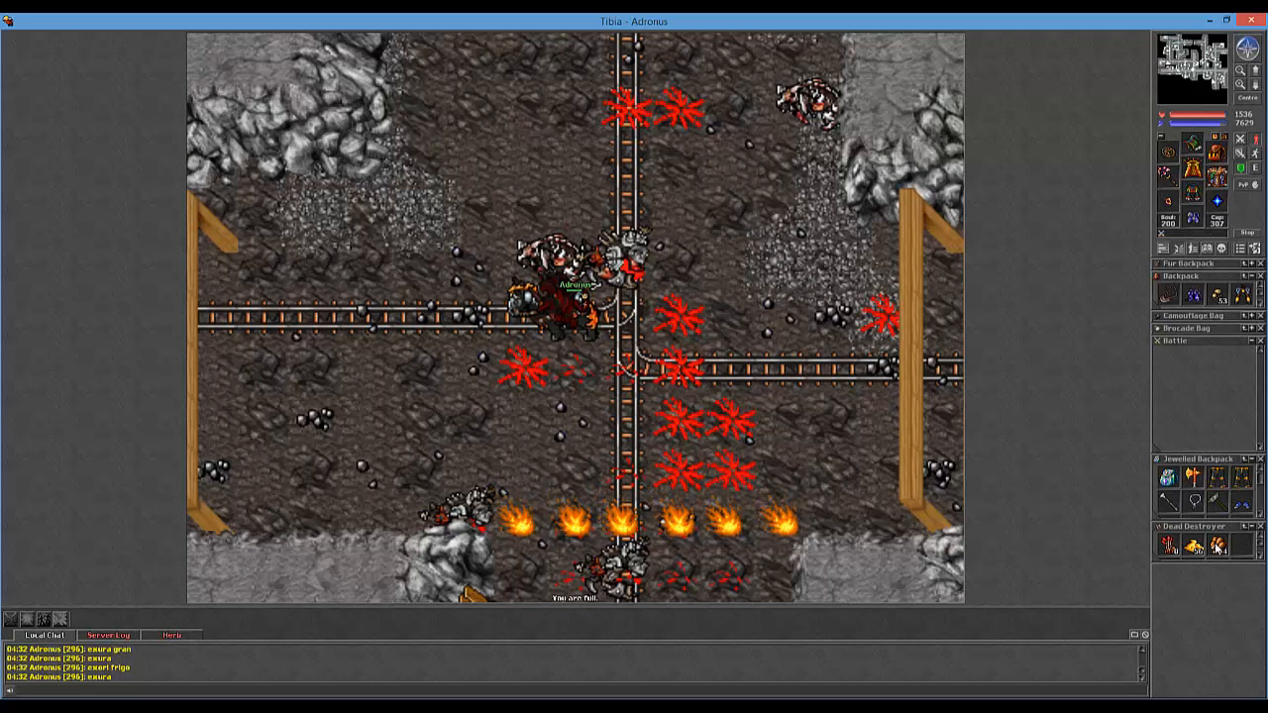
mouse_move(1188, 571)
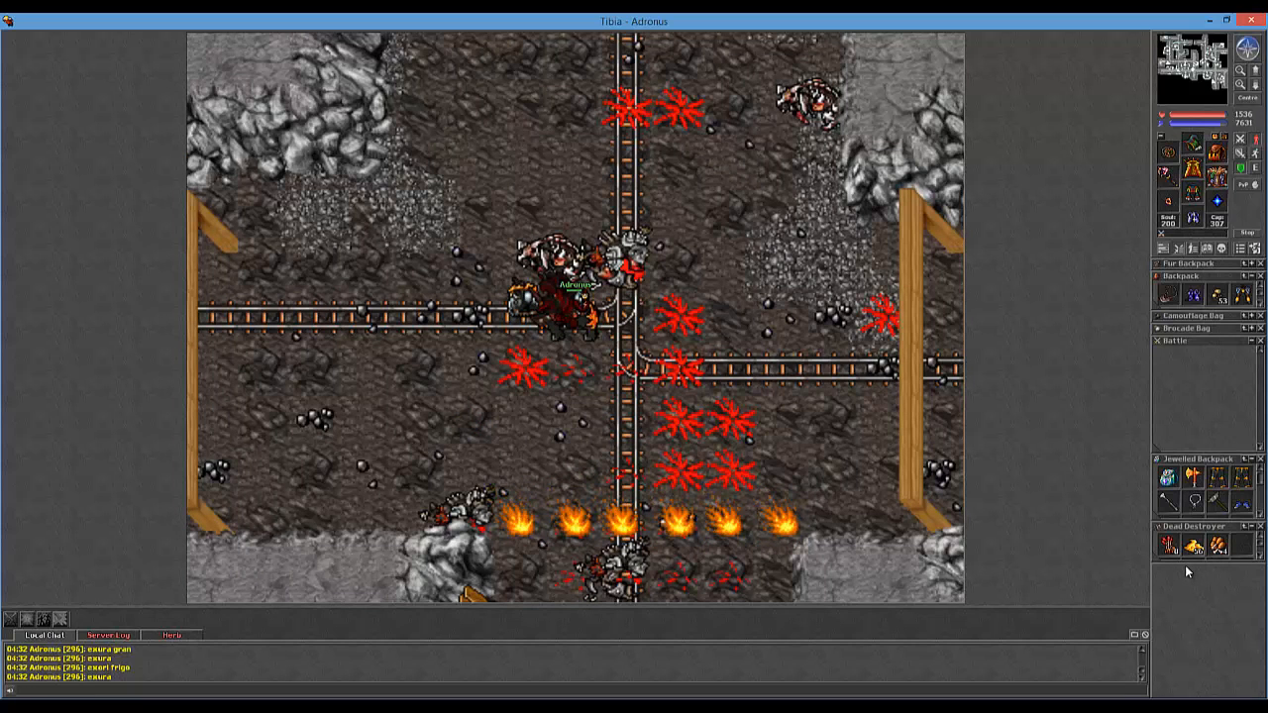